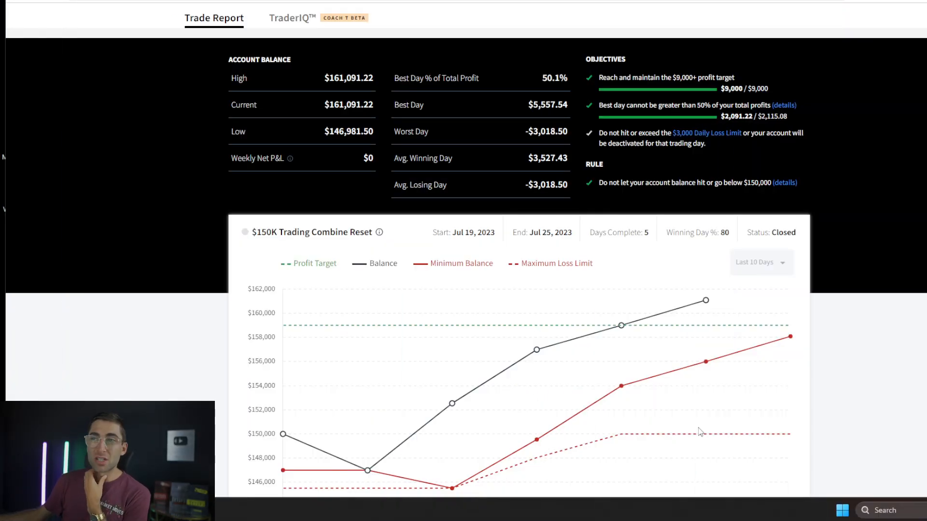
Zoom the Trade Report page in with Ctrl+plus to read the balance stats and checked objectives
scroll("up", 3)
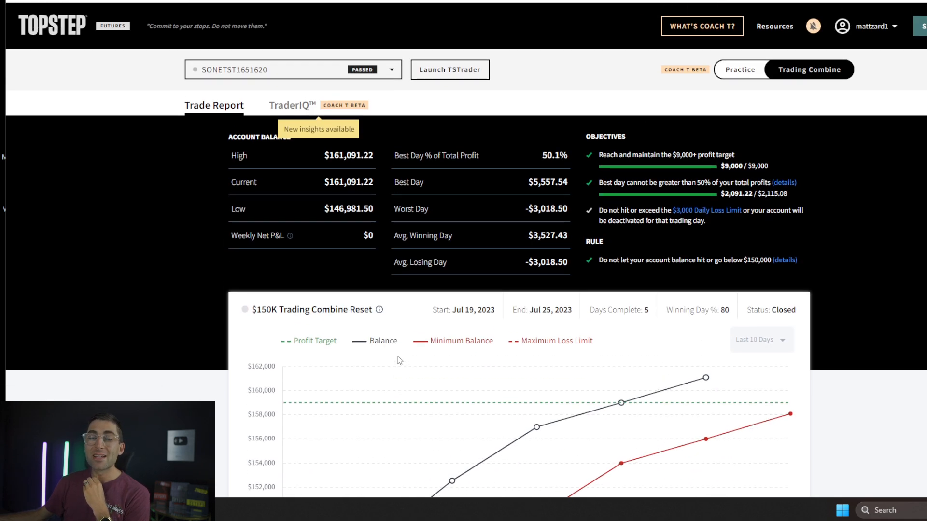
scroll("down", 3)
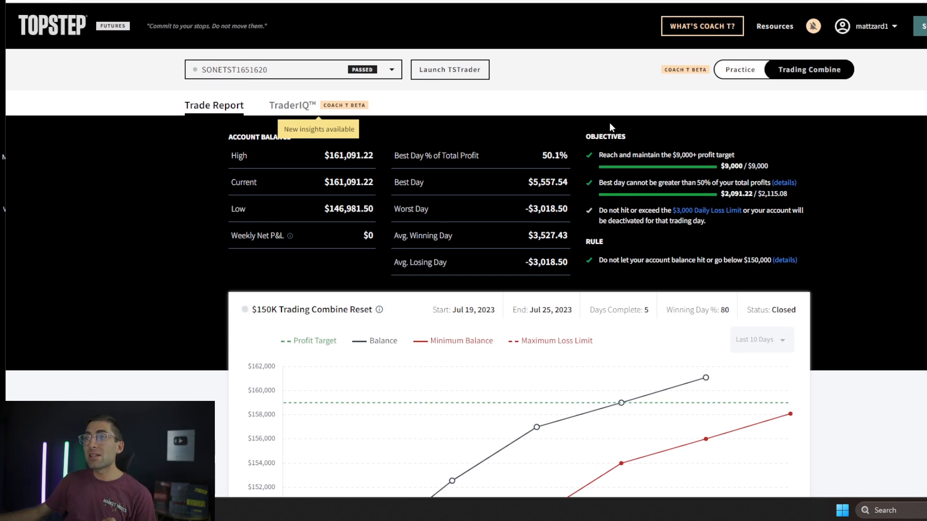
double_click(604, 136)
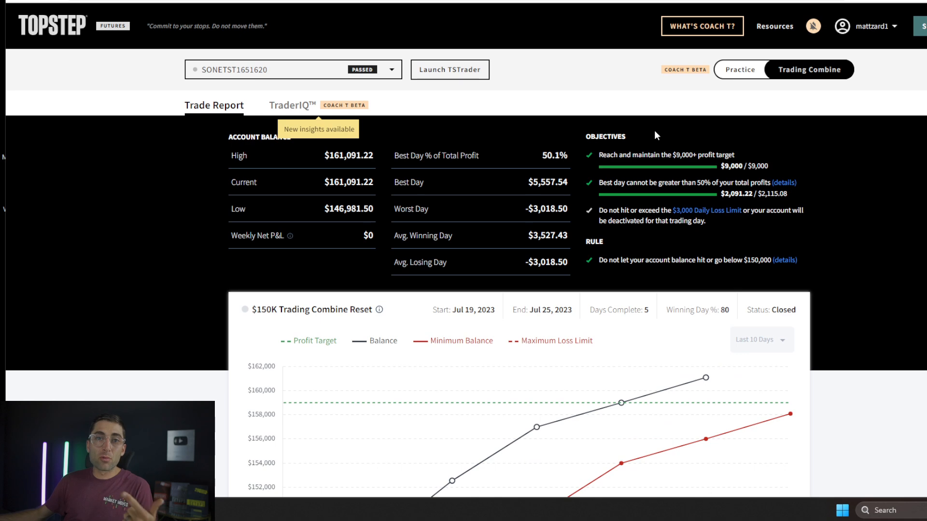
mouse_move(655, 132)
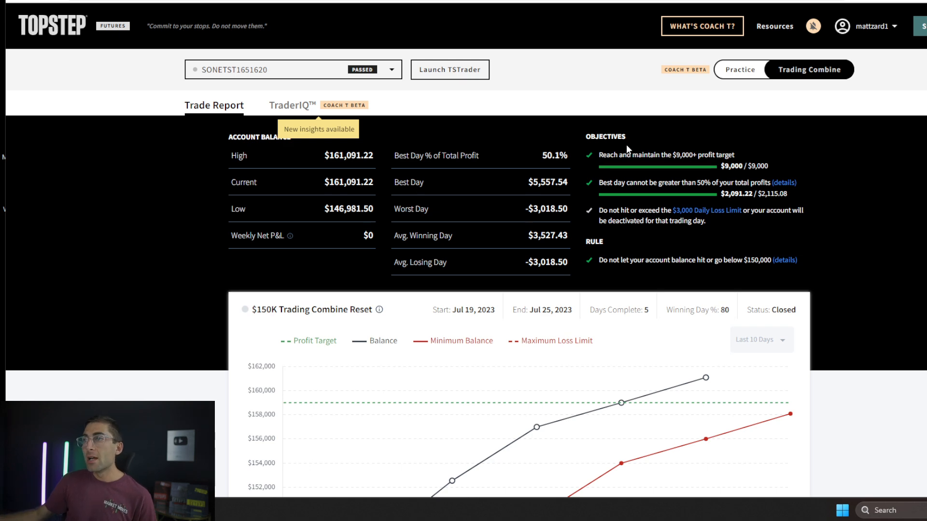
key("ctrl+plus")
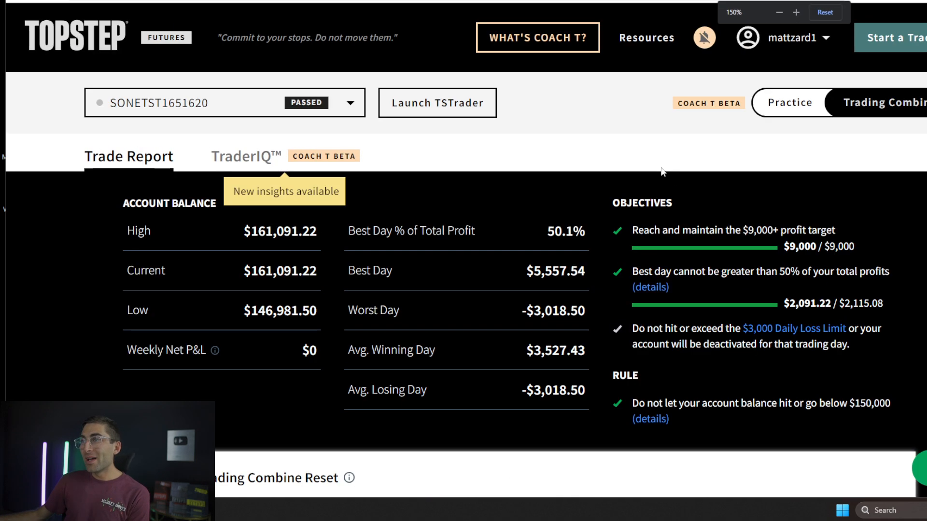
left_click(797, 11)
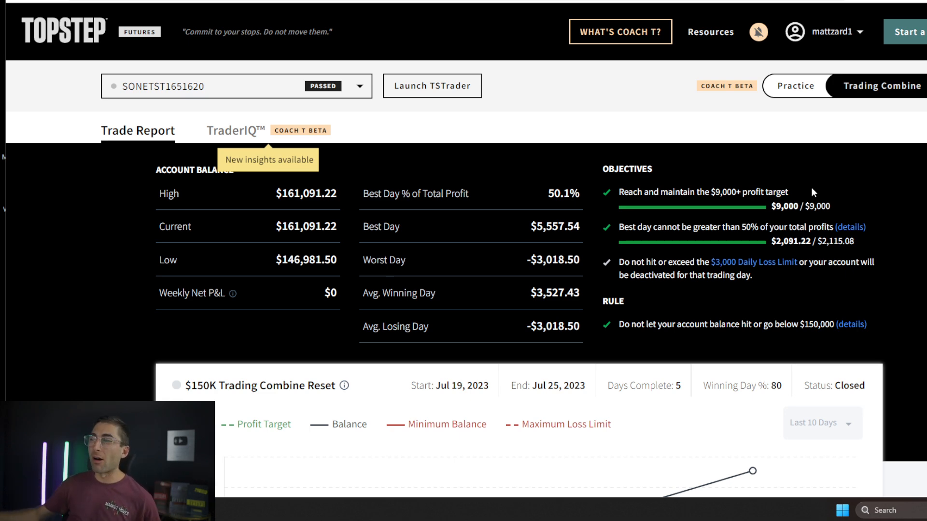
left_click_drag(705, 192, 788, 192)
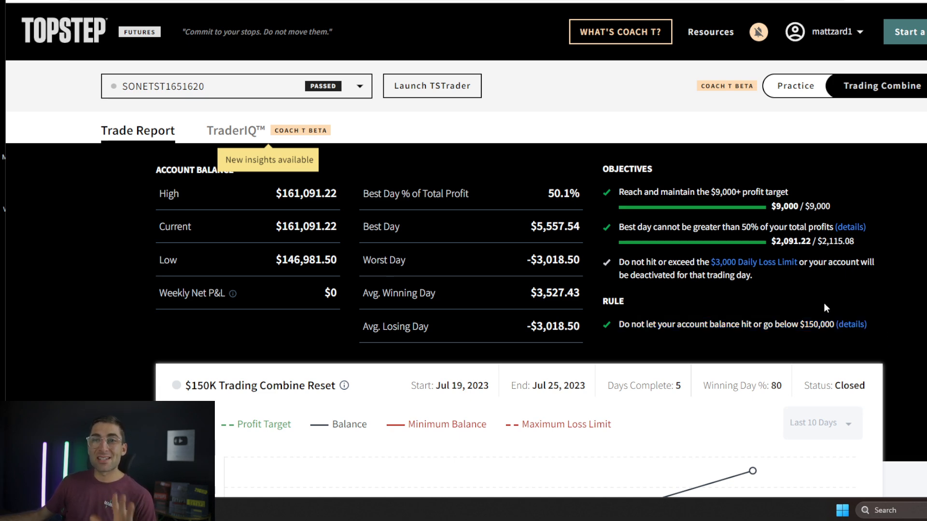
mouse_move(577, 273)
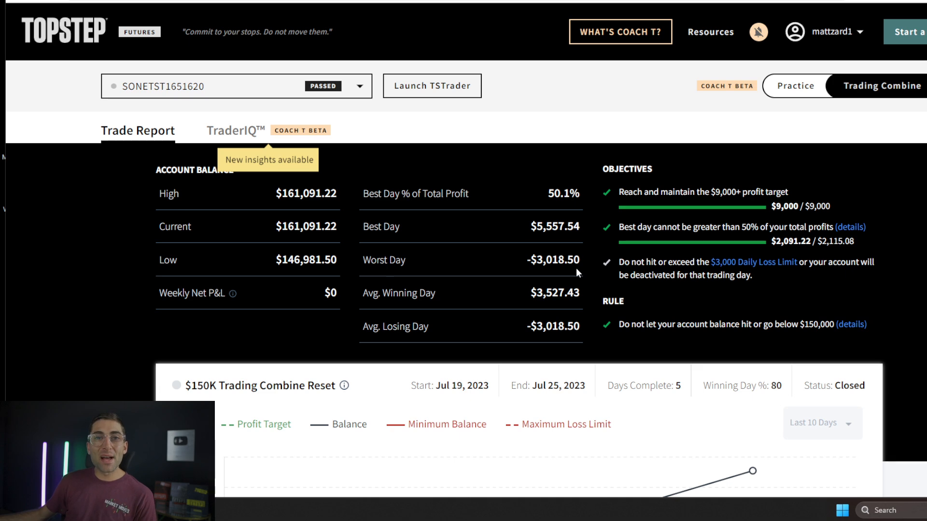
Scroll down to the $150K Trading Combine balance chart rising from $150,000 to about $161,000
scroll("down", 3)
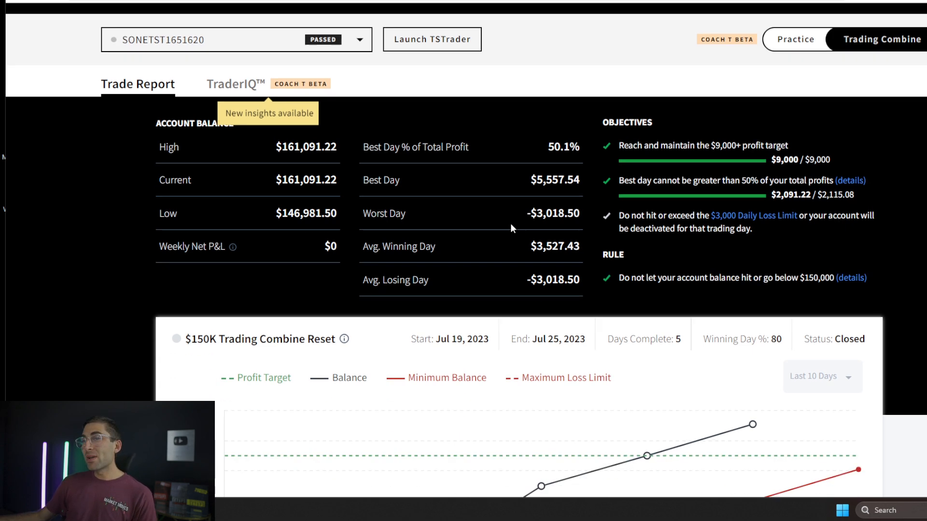
scroll("down", 3)
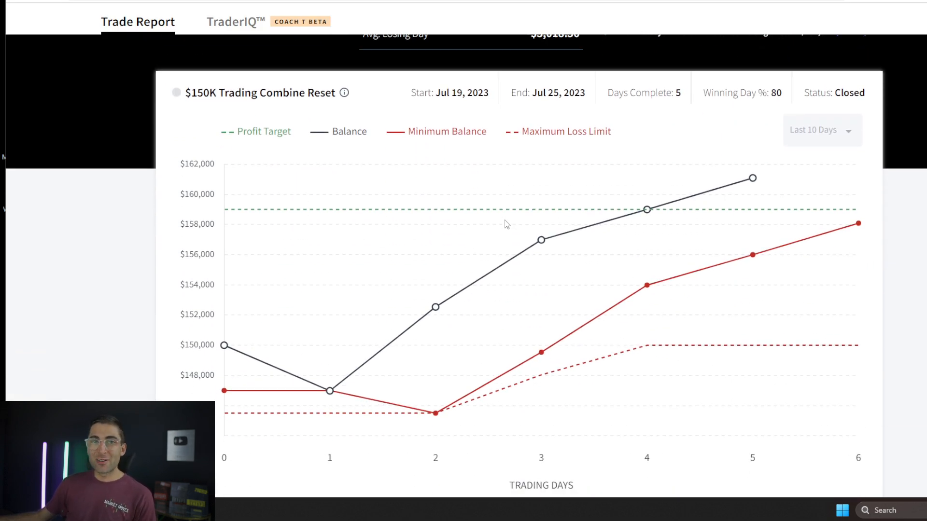
mouse_move(331, 325)
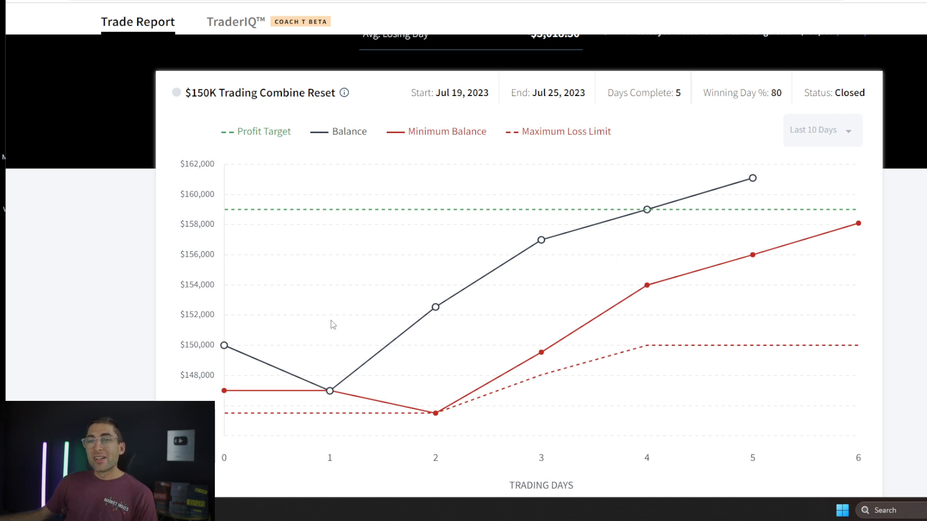
mouse_move(223, 346)
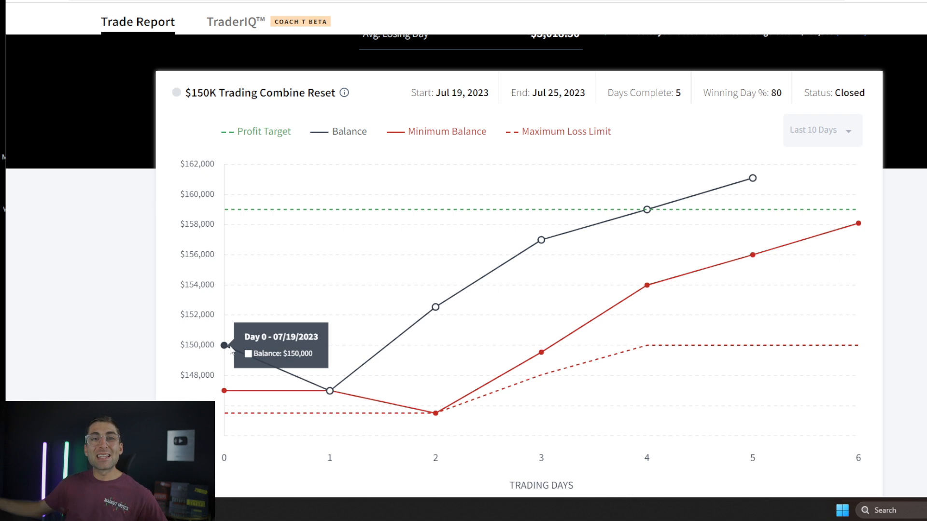
mouse_move(289, 390)
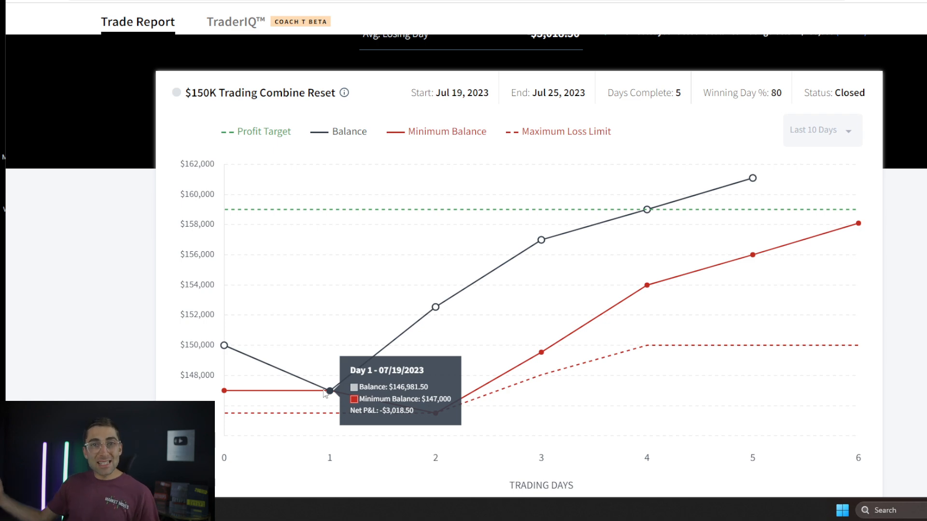
mouse_move(333, 411)
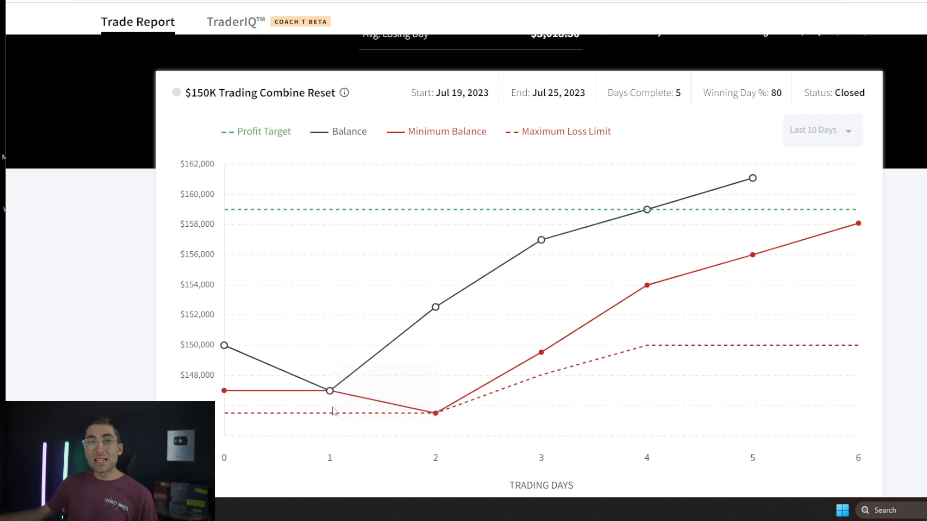
mouse_move(330, 414)
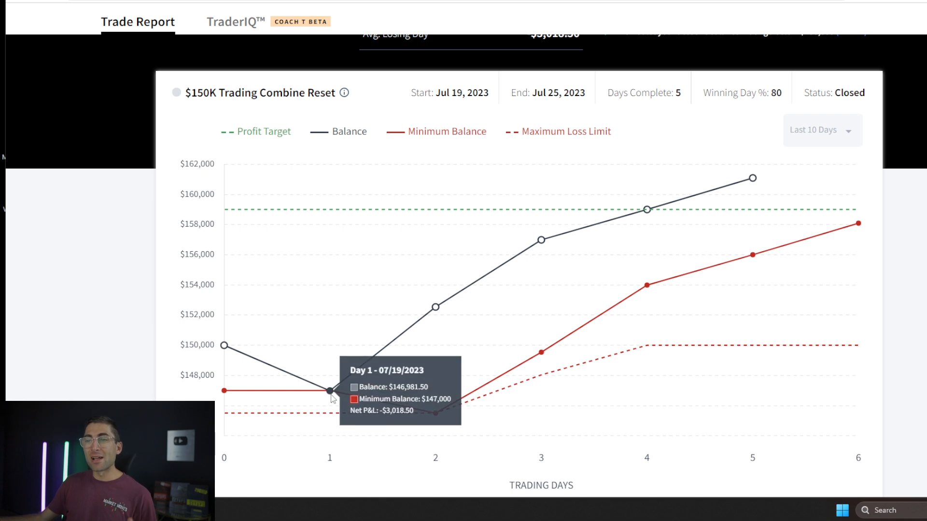
mouse_move(435, 307)
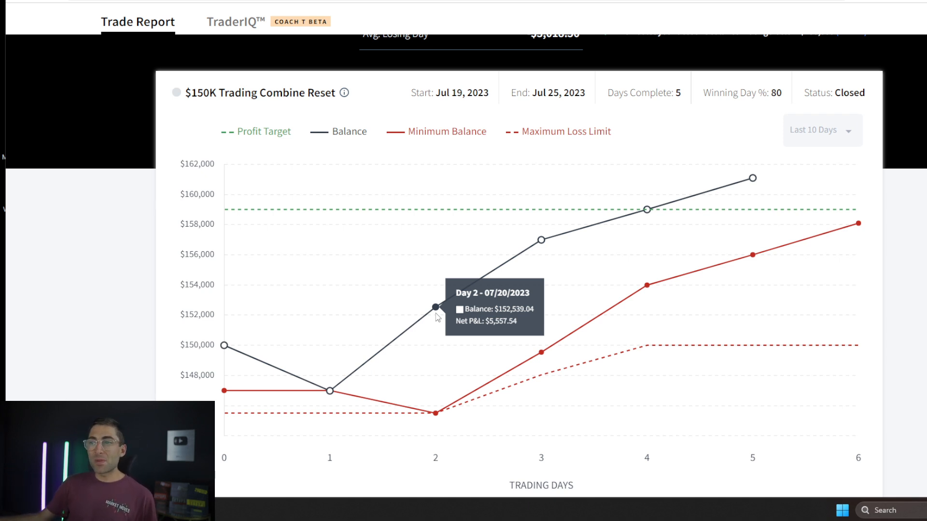
mouse_move(540, 240)
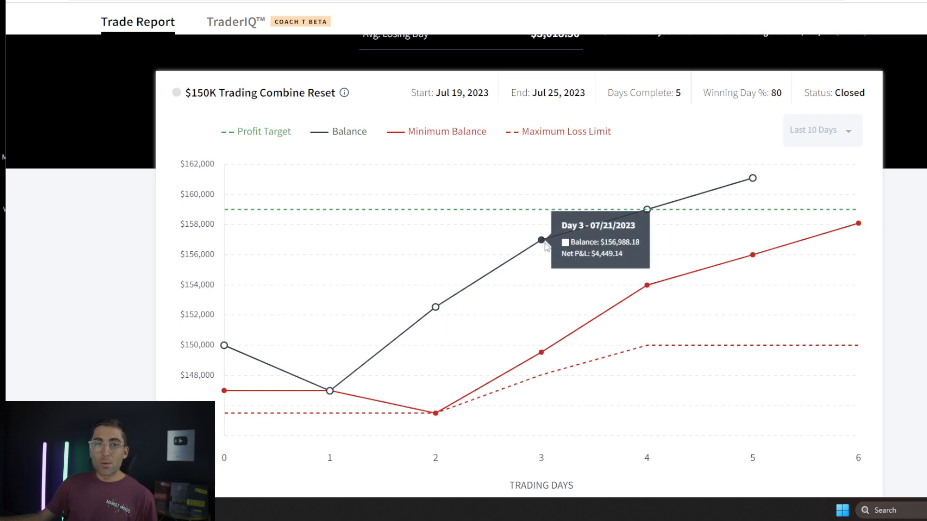
mouse_move(646, 209)
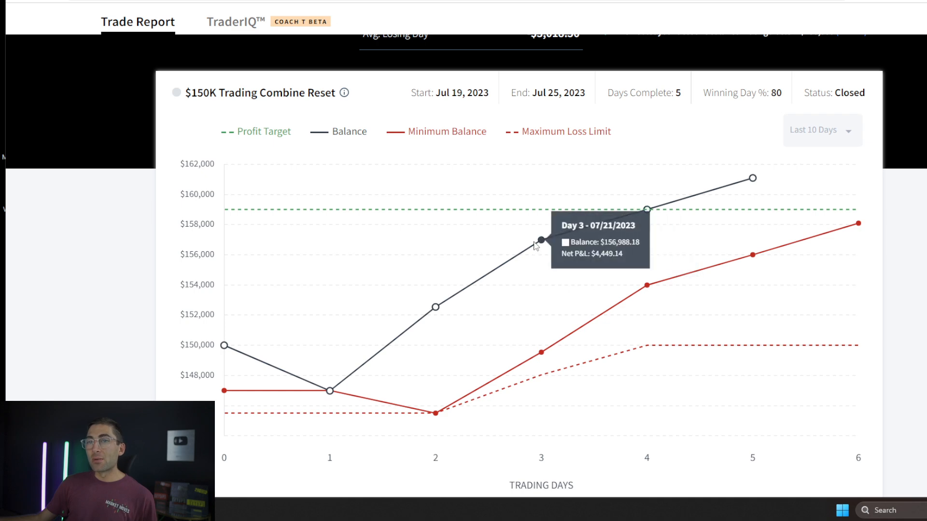
mouse_move(634, 219)
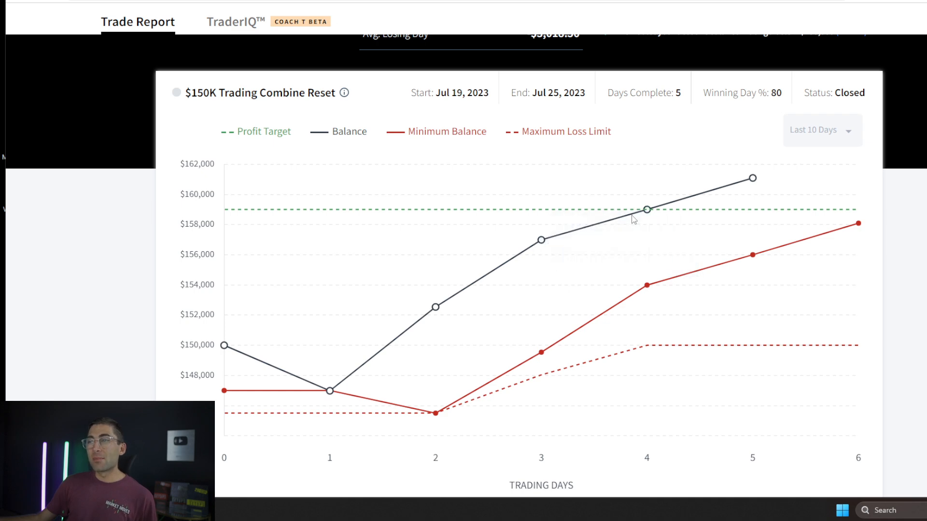
mouse_move(539, 242)
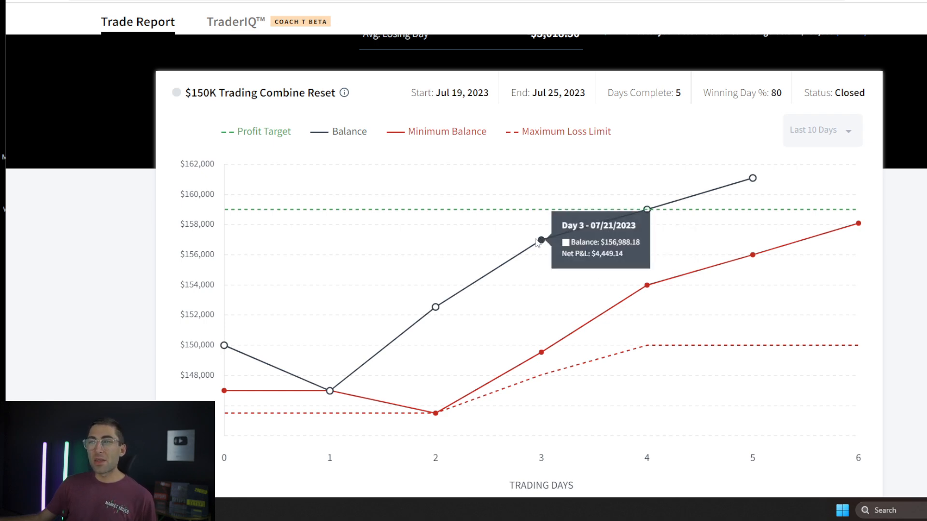
mouse_move(484, 283)
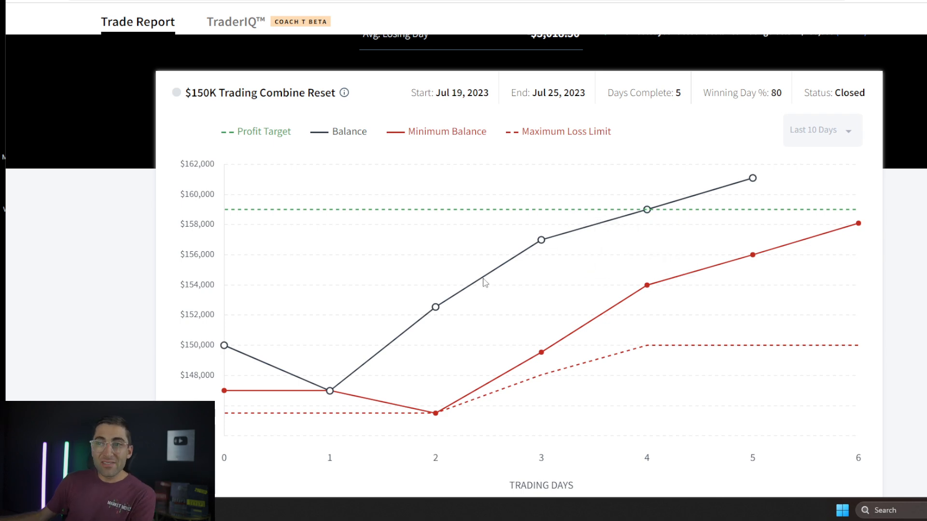
mouse_move(632, 249)
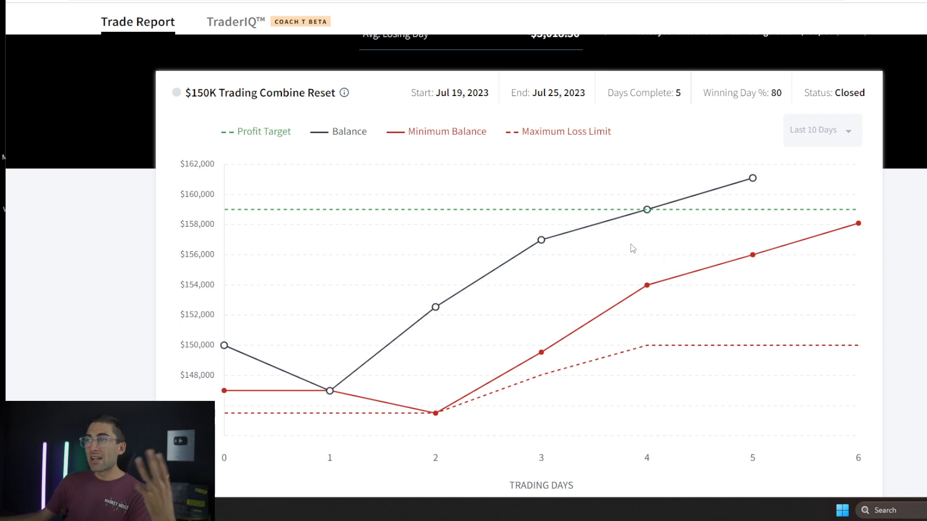
mouse_move(718, 323)
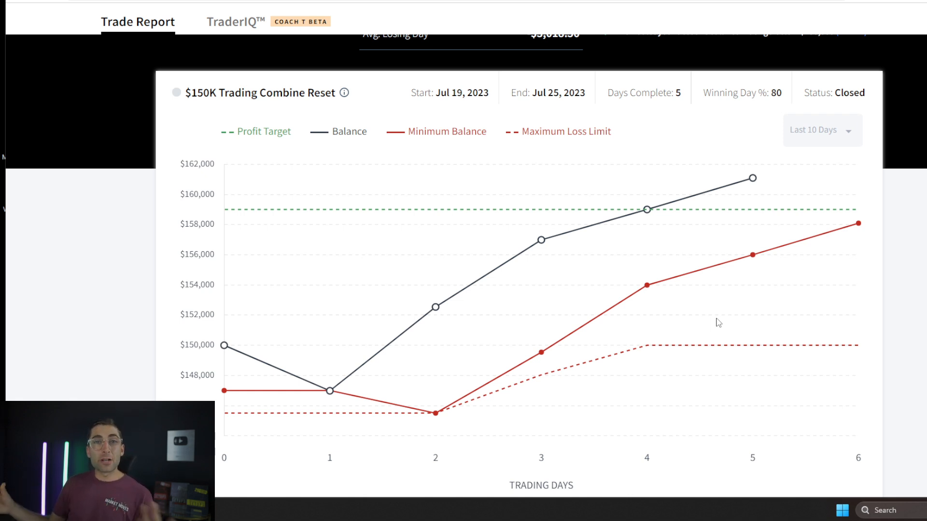
mouse_move(435, 306)
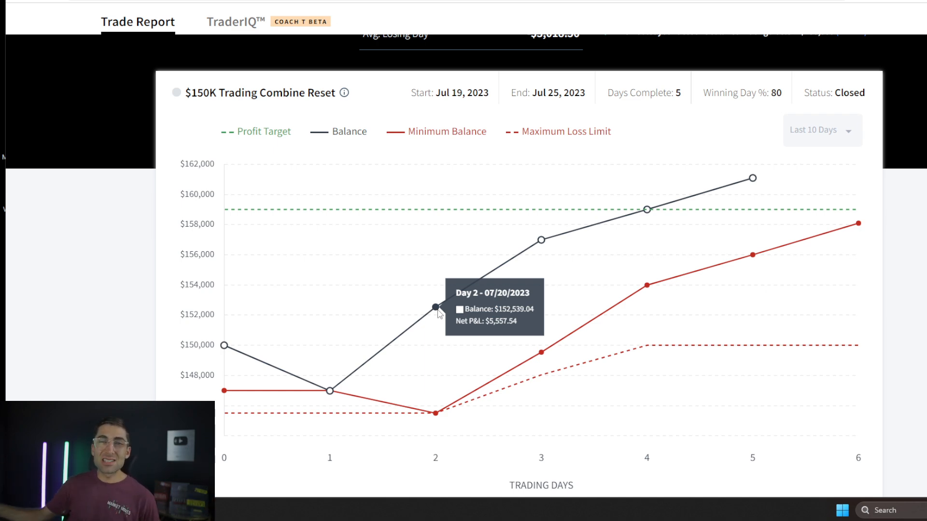
mouse_move(752, 177)
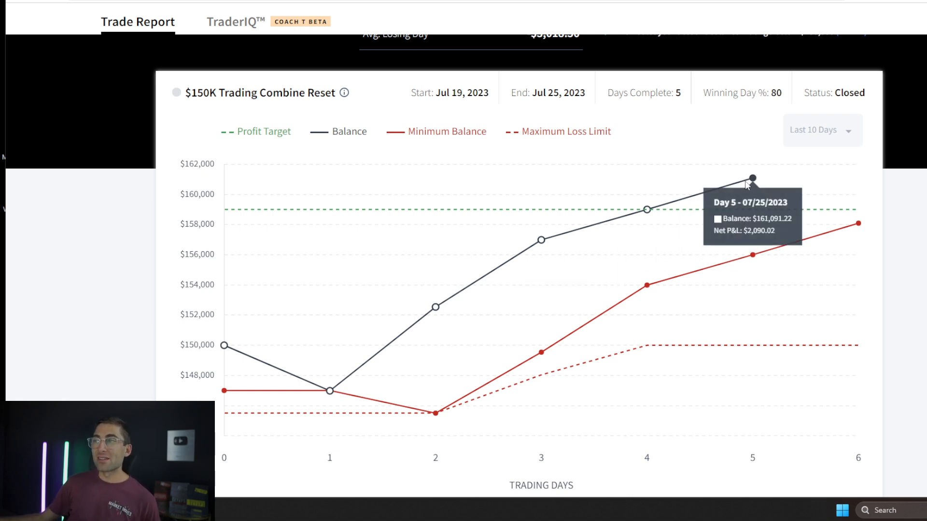
mouse_move(745, 261)
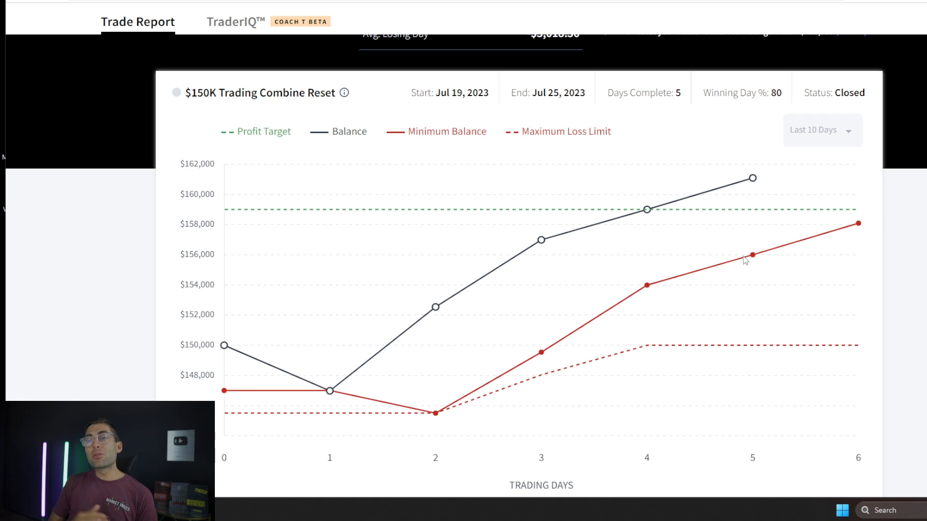
mouse_move(330, 391)
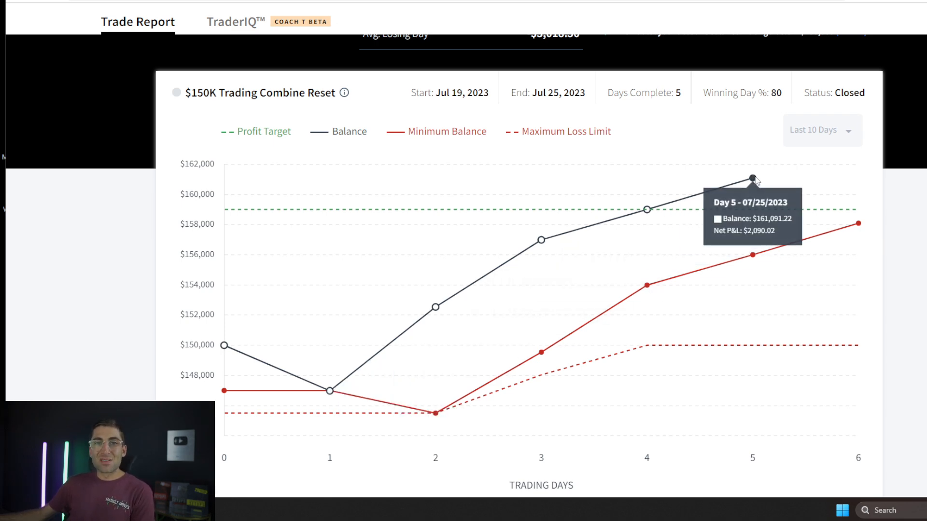
mouse_move(415, 316)
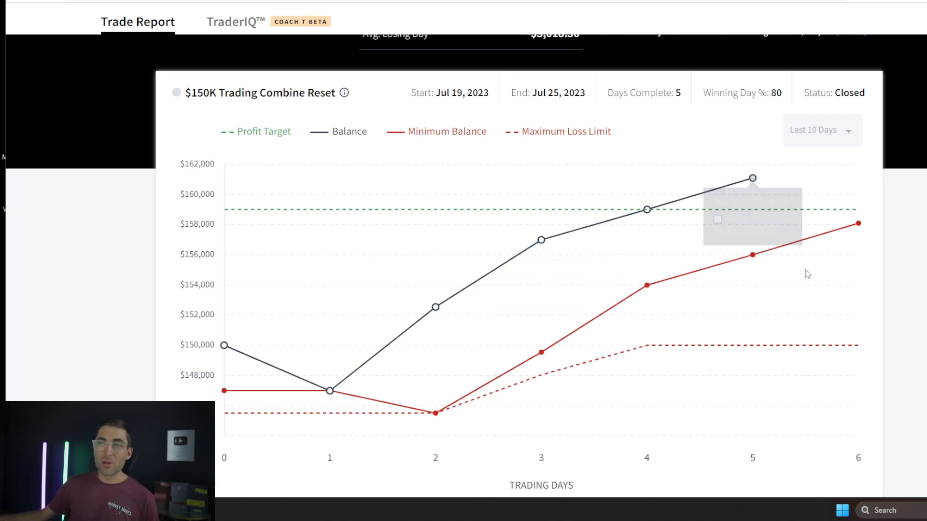
mouse_move(849, 347)
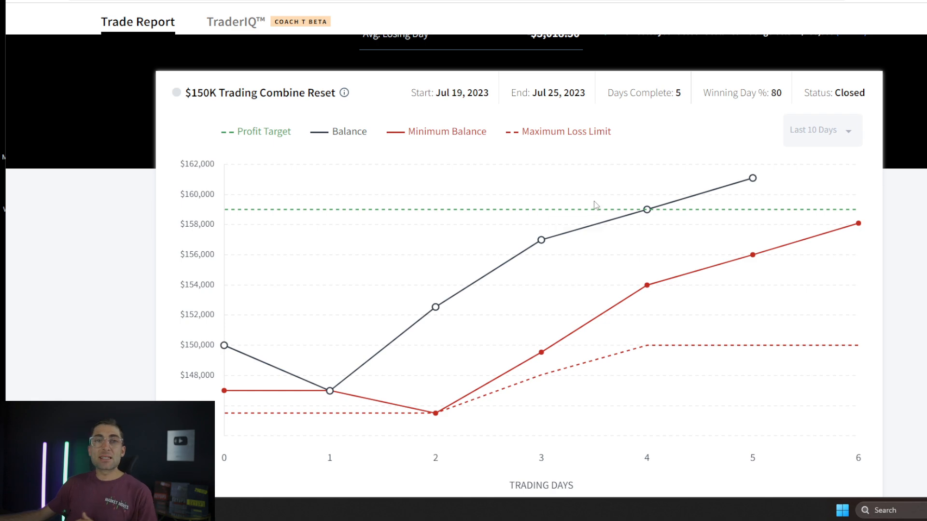
mouse_move(675, 172)
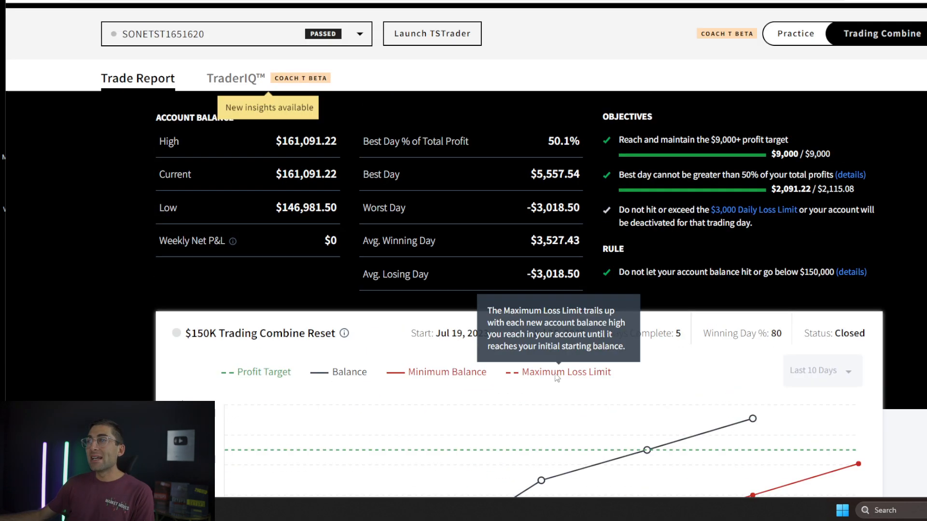
mouse_move(605, 203)
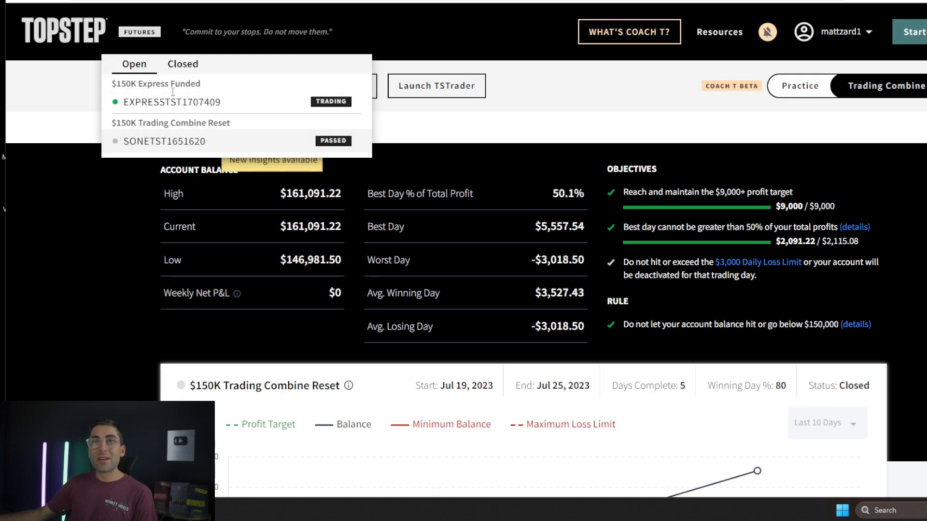
Switch the trade report to the $150K Express Funded account from the account dropdown
left_click(171, 102)
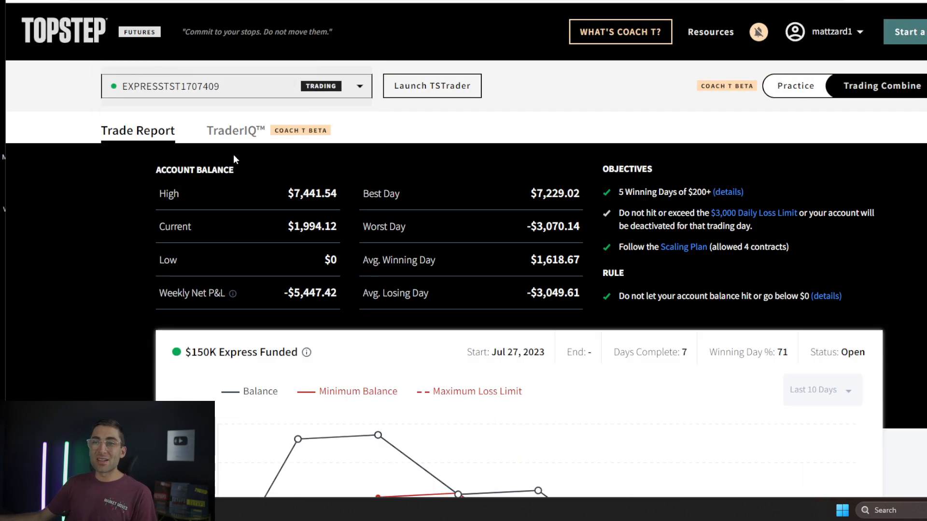
mouse_move(246, 159)
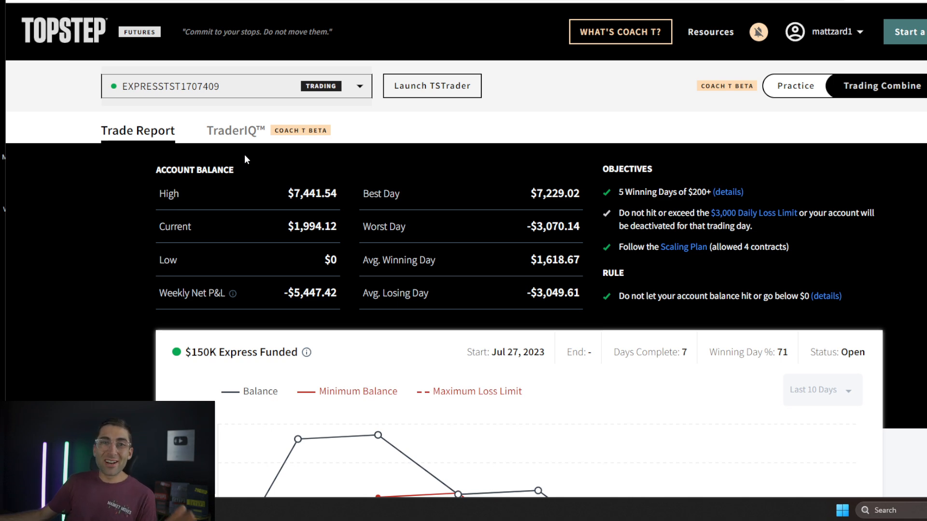
mouse_move(234, 130)
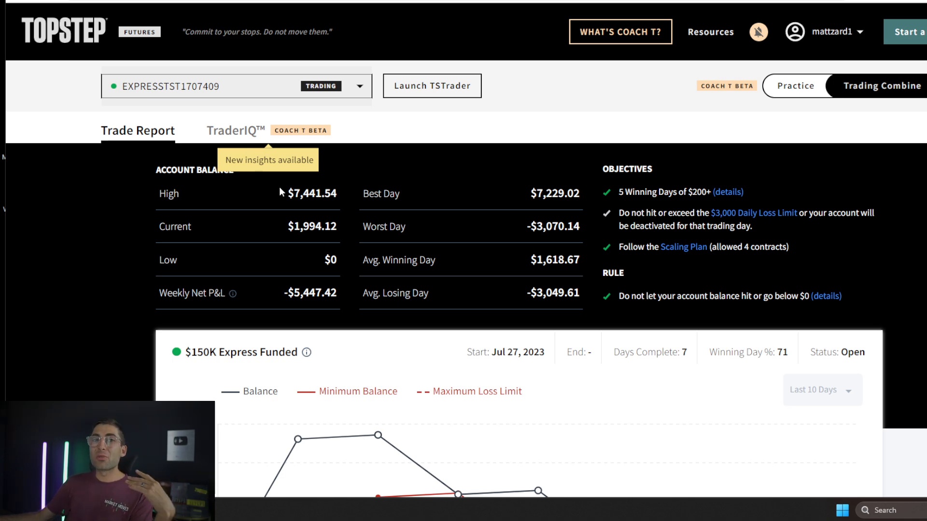
scroll("down", 3)
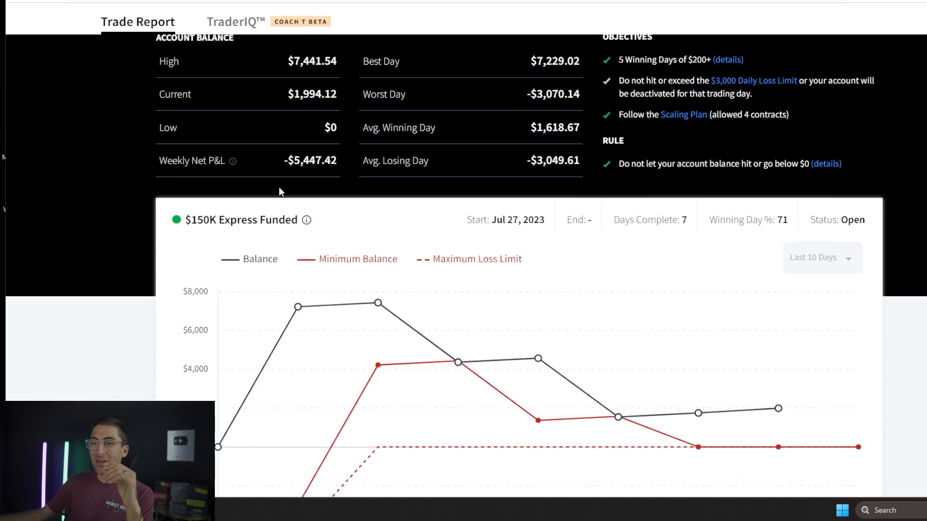
scroll("down", 3)
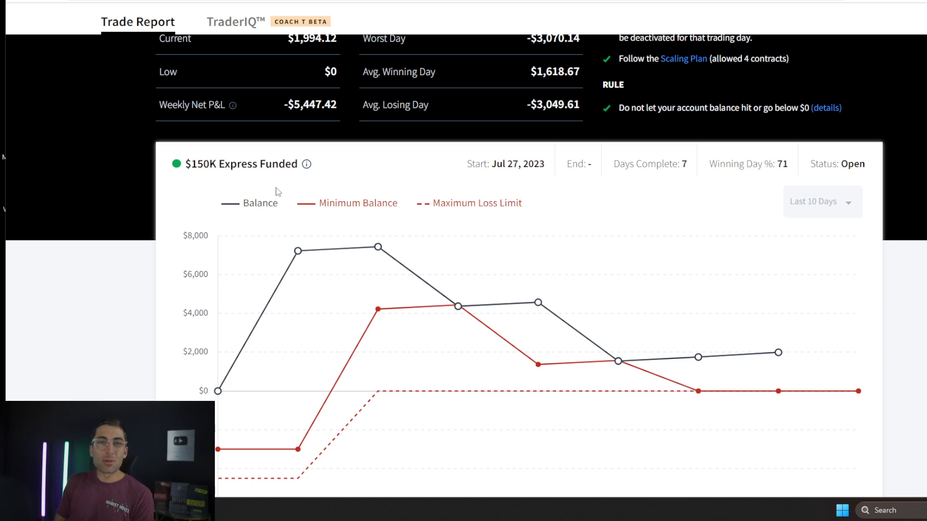
mouse_move(218, 390)
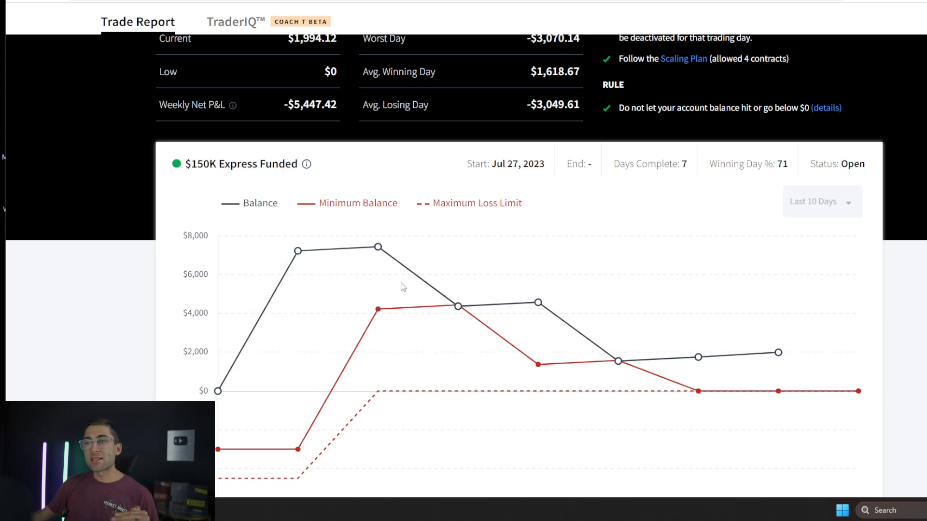
mouse_move(618, 363)
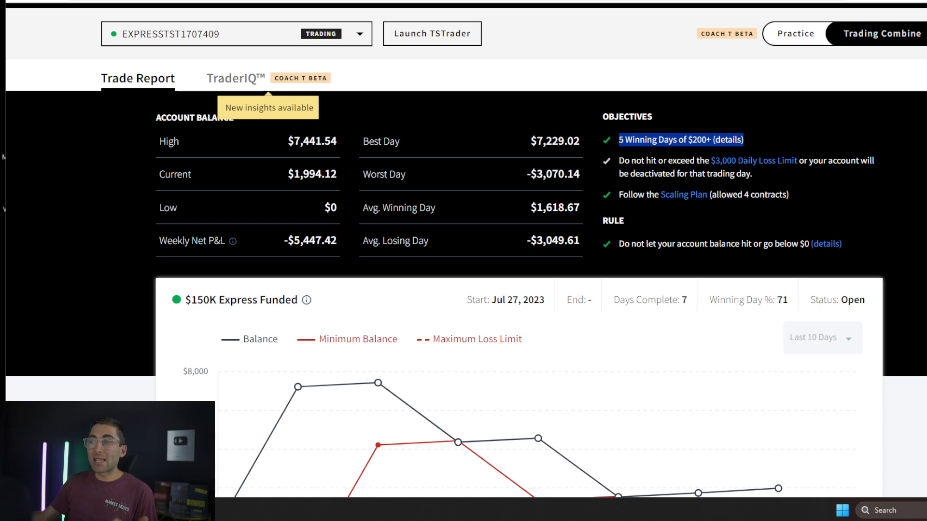
scroll("down", 3)
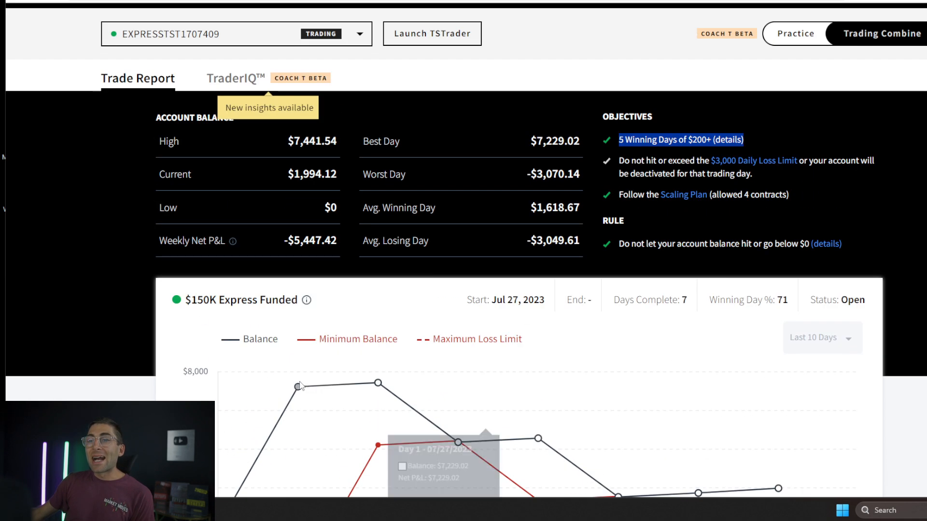
Scroll down to show the full Express Funded balance chart with minimum balance and loss limit lines
scroll("down", 3)
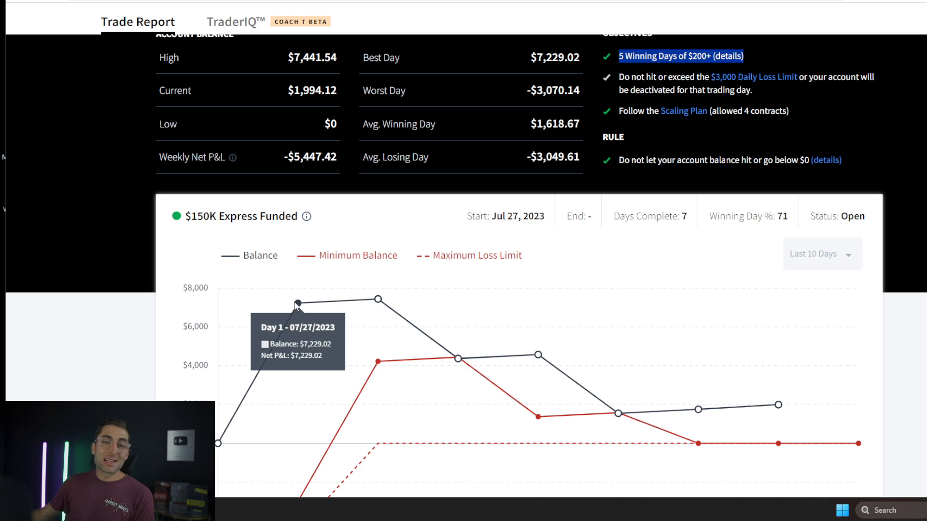
scroll("down", 3)
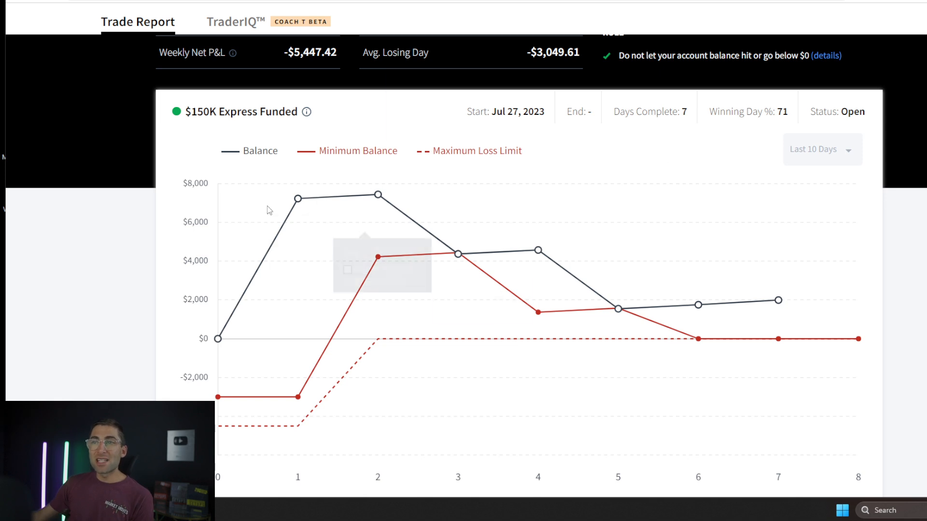
mouse_move(298, 199)
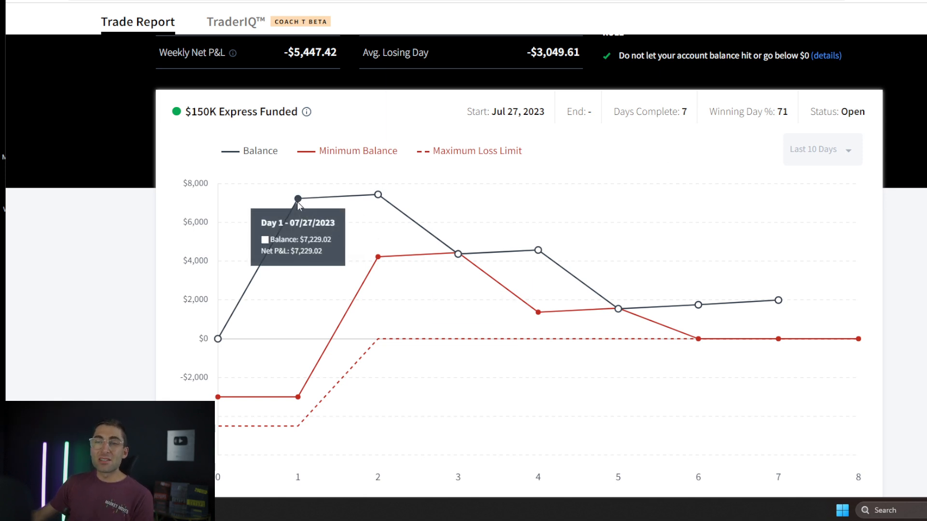
mouse_move(378, 196)
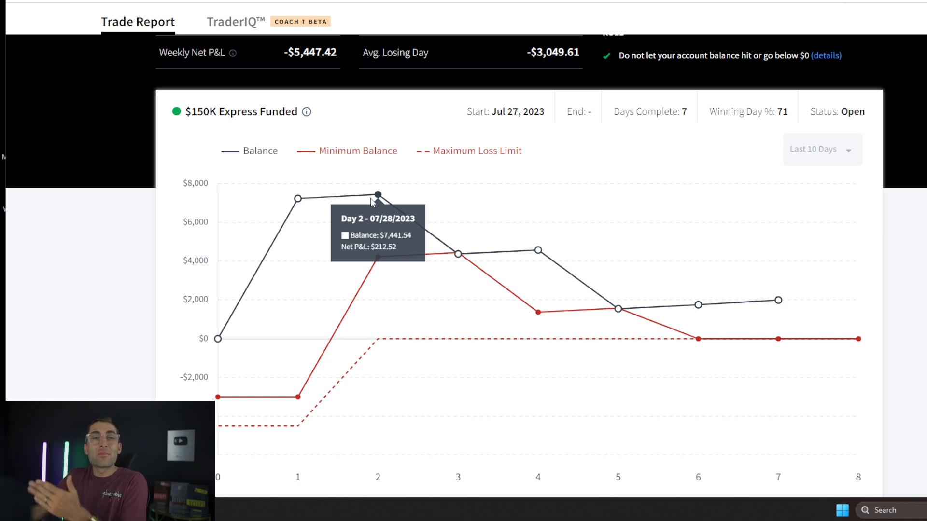
mouse_move(457, 257)
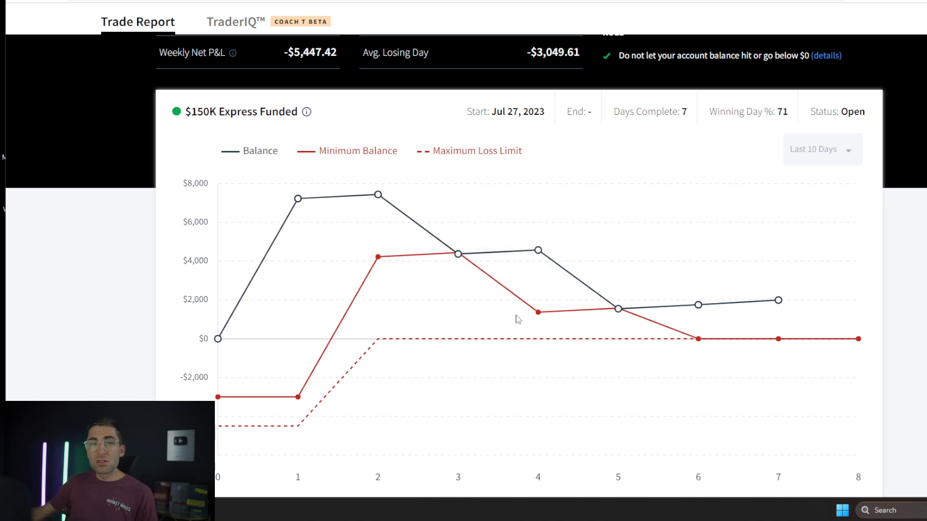
mouse_move(458, 255)
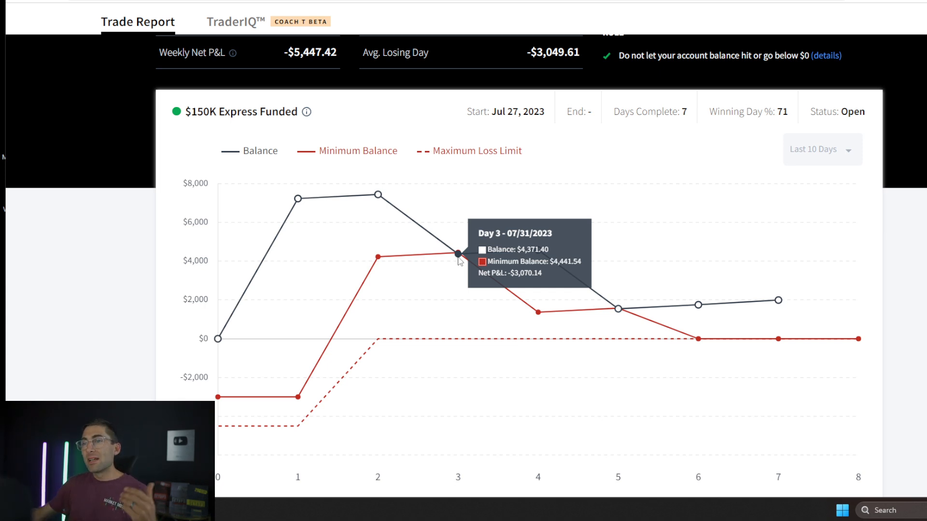
mouse_move(537, 250)
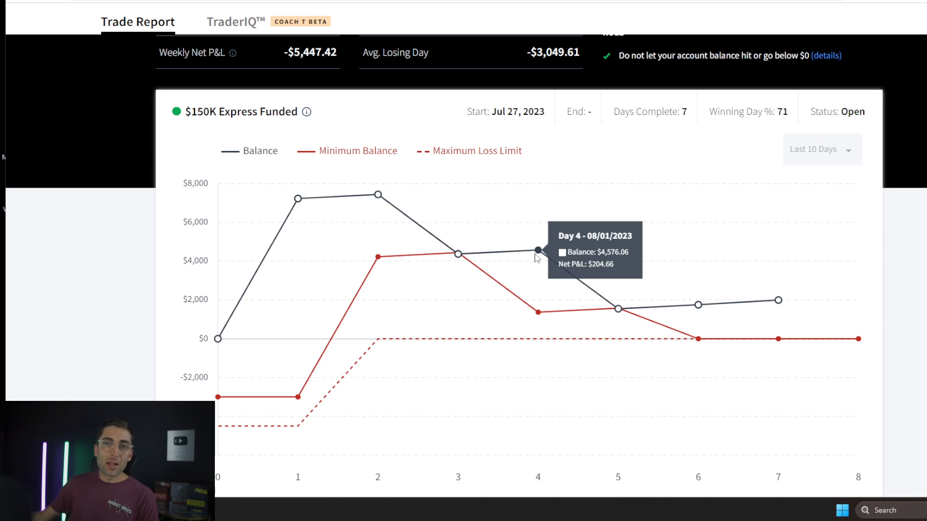
mouse_move(619, 310)
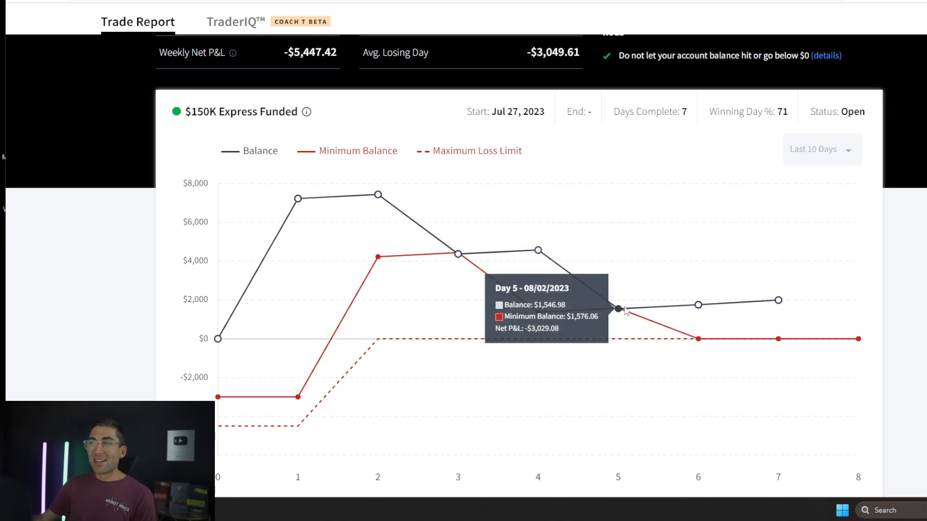
mouse_move(772, 302)
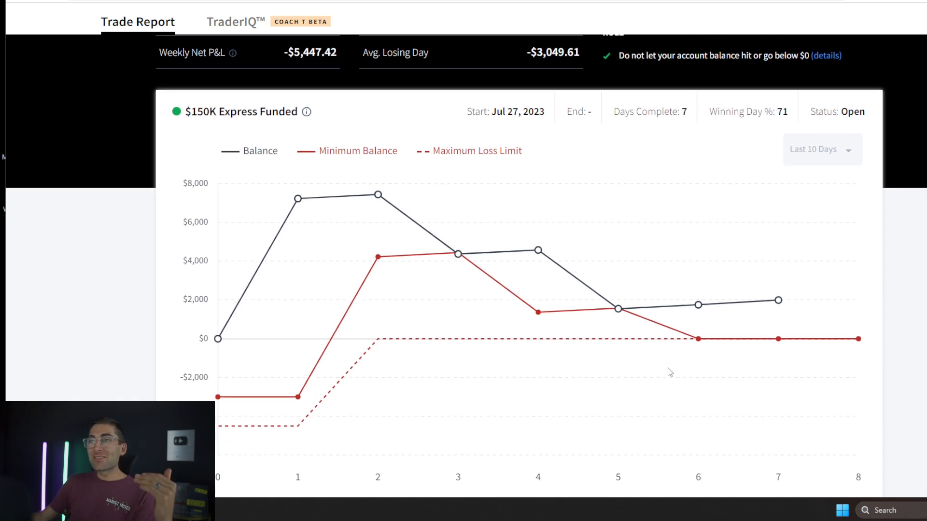
Scroll through the Express Funded chart to review daily balances down to Day 0 at $0
scroll("down", 3)
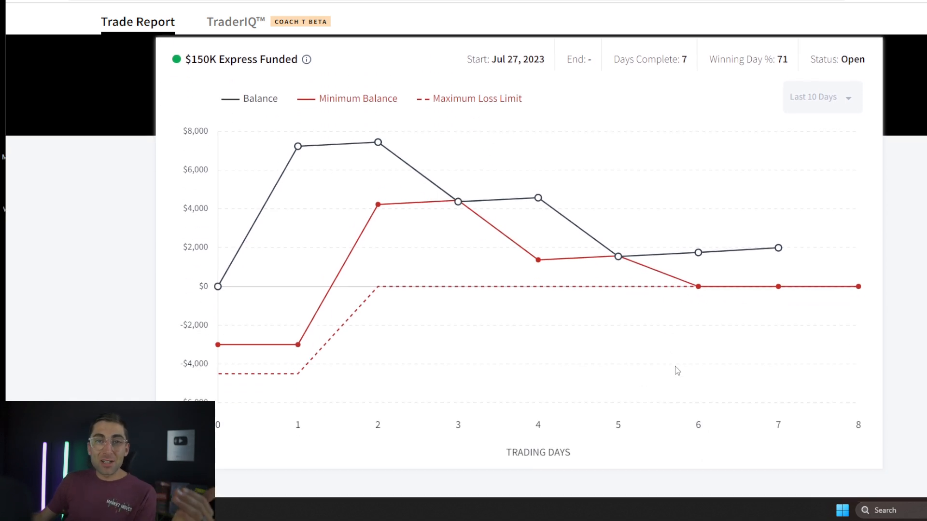
scroll("down", 3)
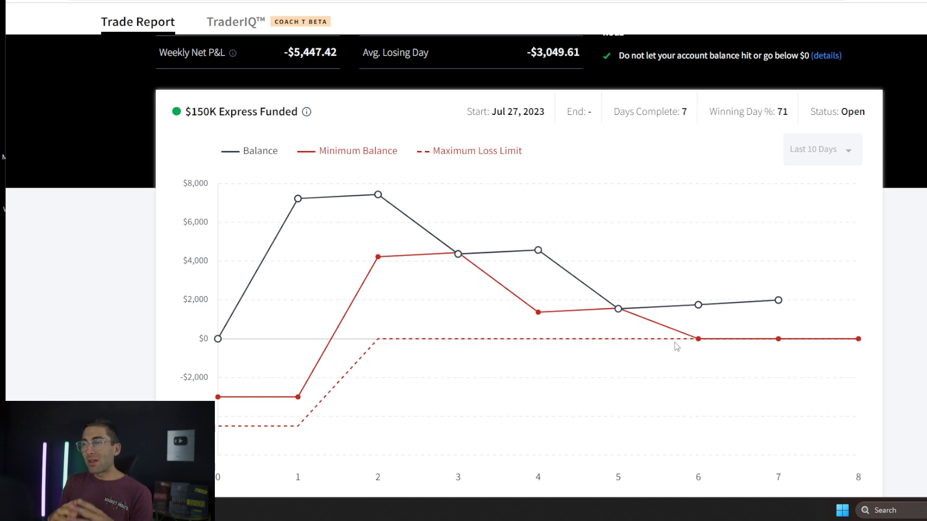
scroll("down", 3)
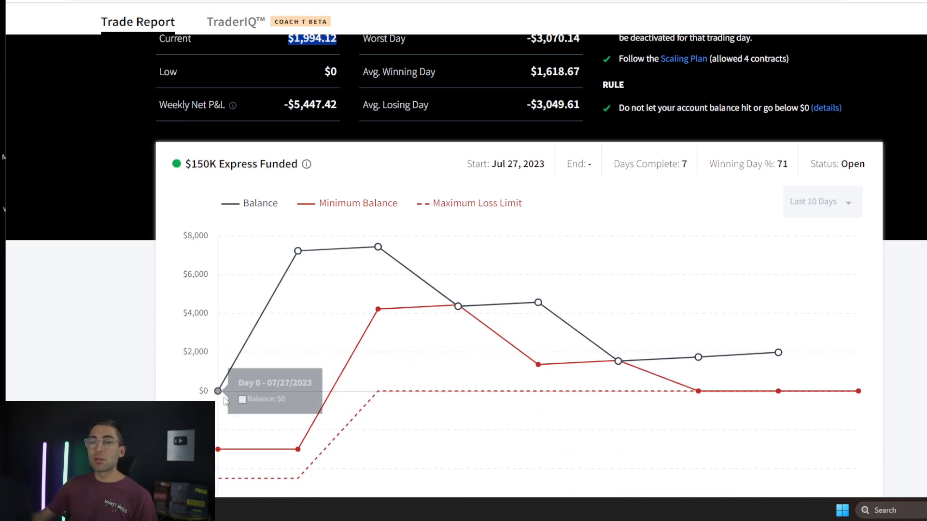
mouse_move(776, 391)
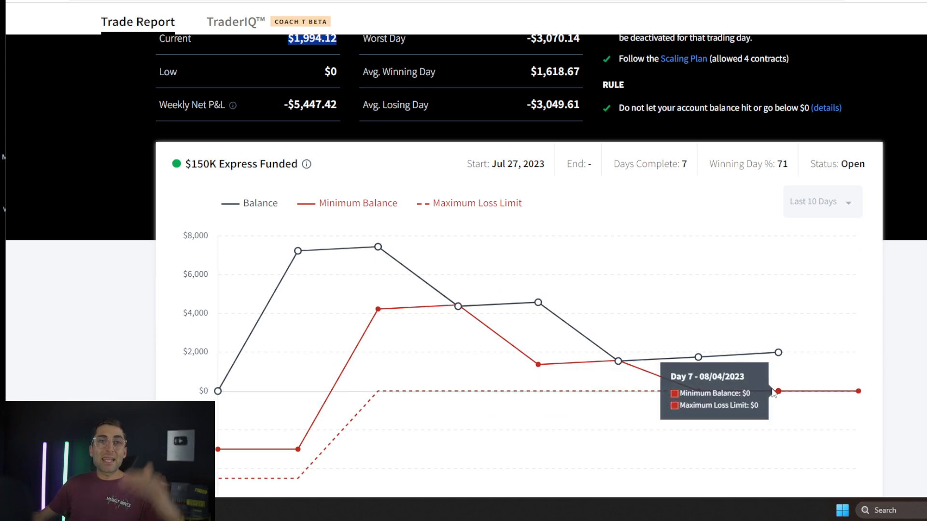
mouse_move(770, 391)
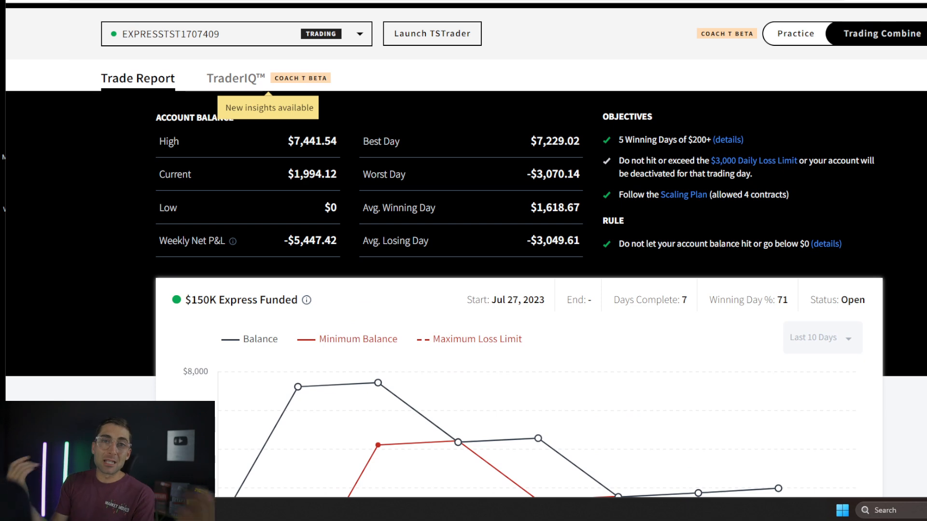
mouse_move(565, 167)
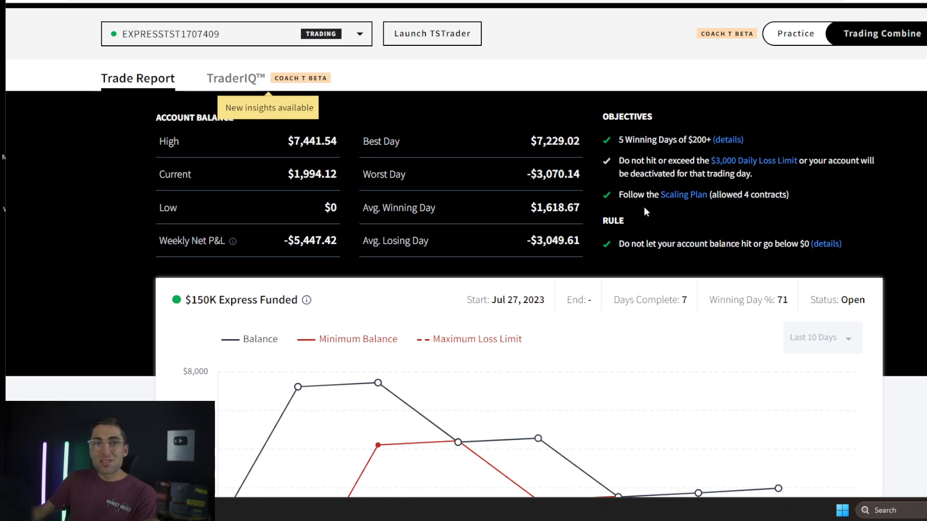
Scroll back down to the Express Funded chart showing Day 2 balance $7,441.54 and $212.52 net P&L
scroll("down", 3)
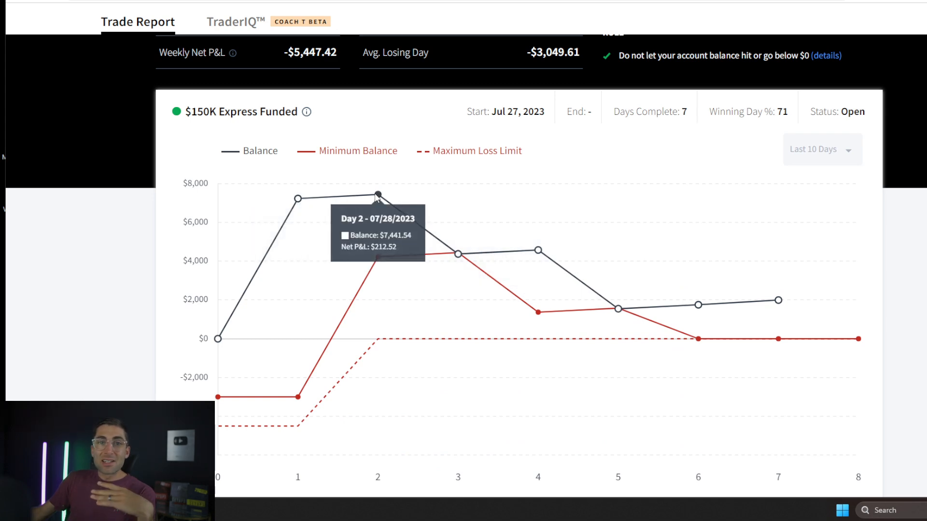
mouse_move(458, 256)
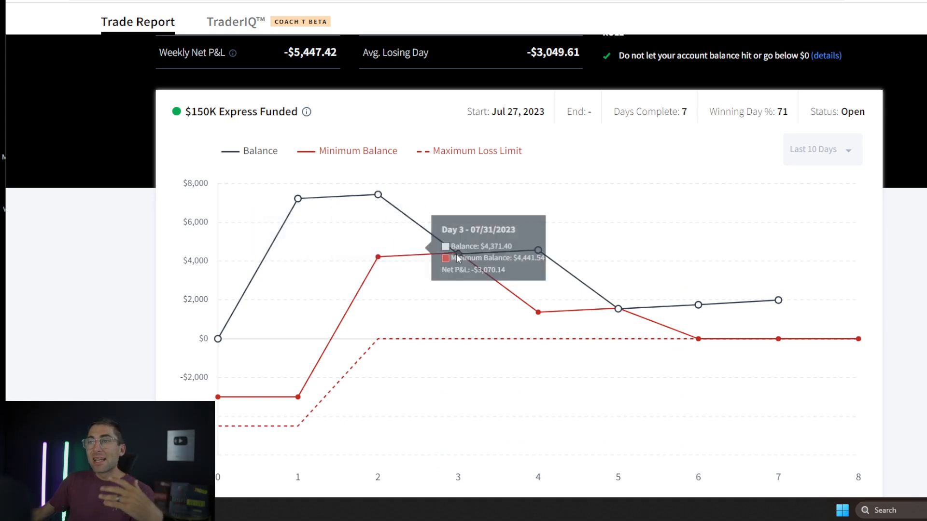
mouse_move(779, 300)
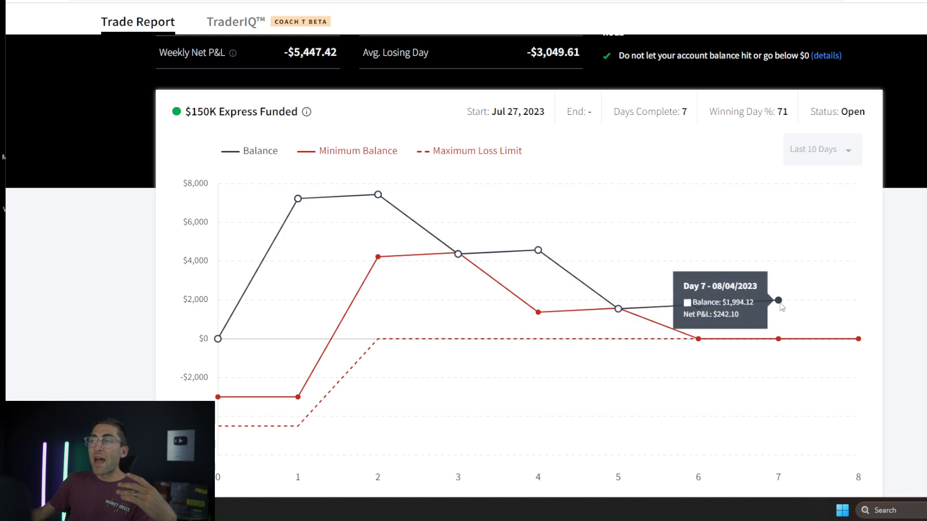
mouse_move(649, 368)
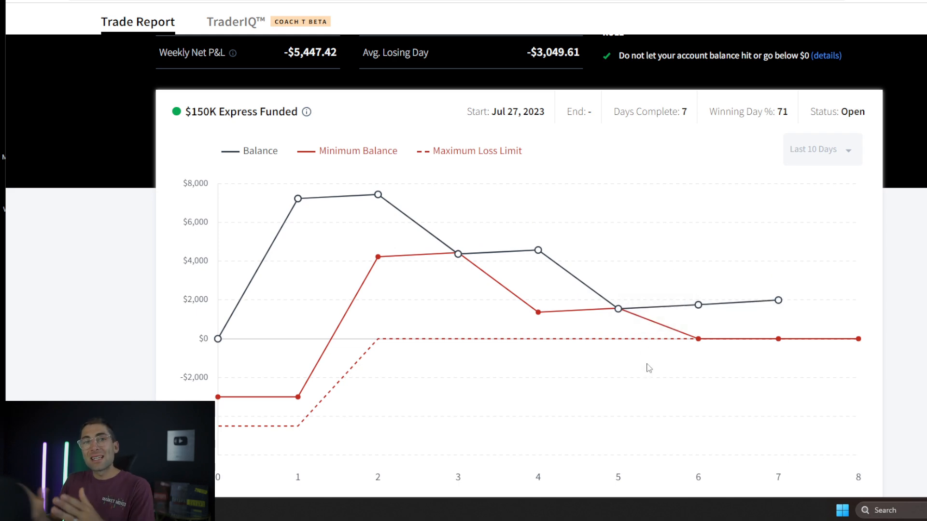